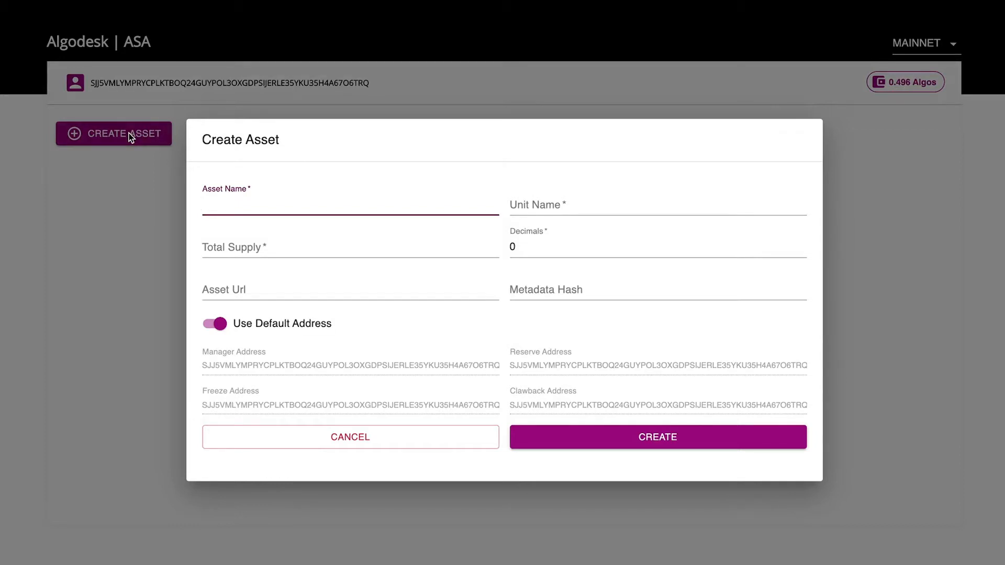
- Fill the Create Asset form: Stablecoin 1, unit SC1, supply 100000000, 6 decimals
{"action": "type", "text": "Stablecoin"}
{"action": "left_click", "coordinate": [658, 204]}
{"action": "type", "text": "SC"}
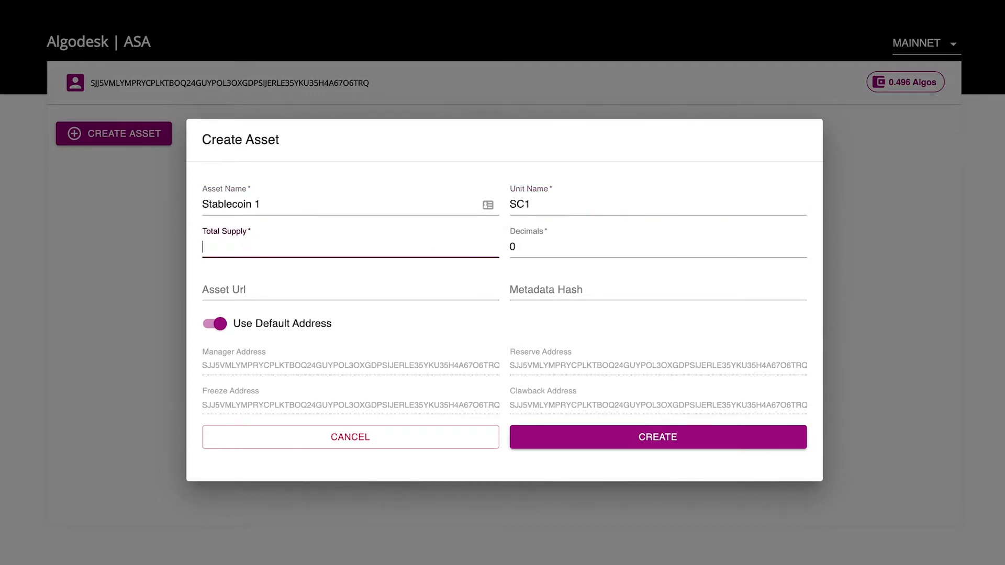
{"action": "type", "text": "100000000"}
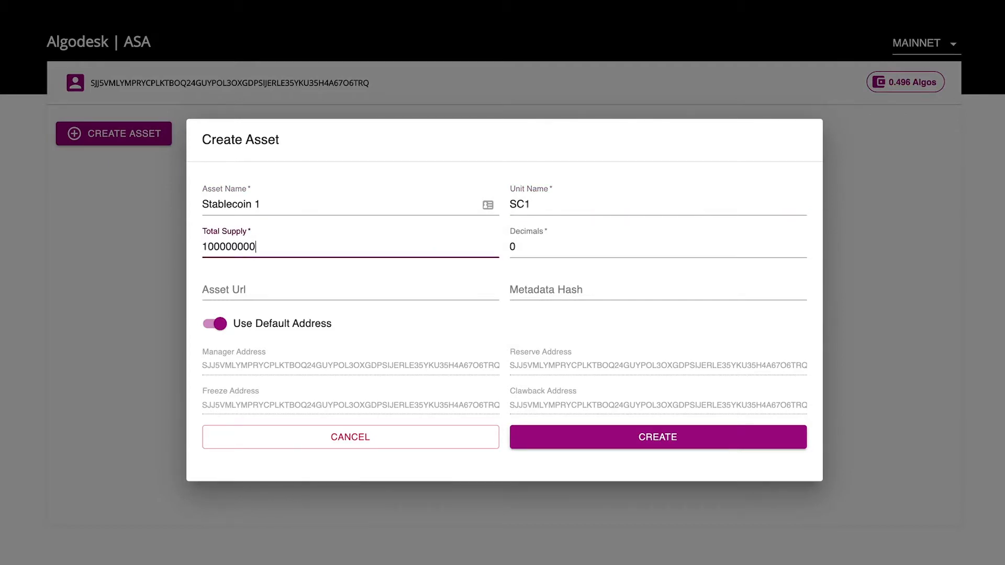
{"action": "type", "text": "6"}
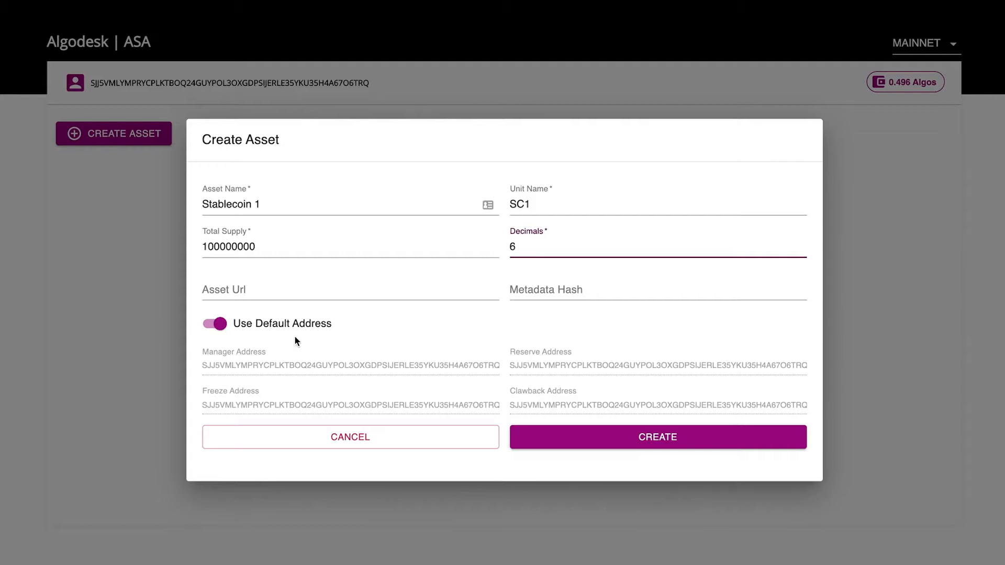
{"action": "mouse_move", "coordinate": [315, 402]}
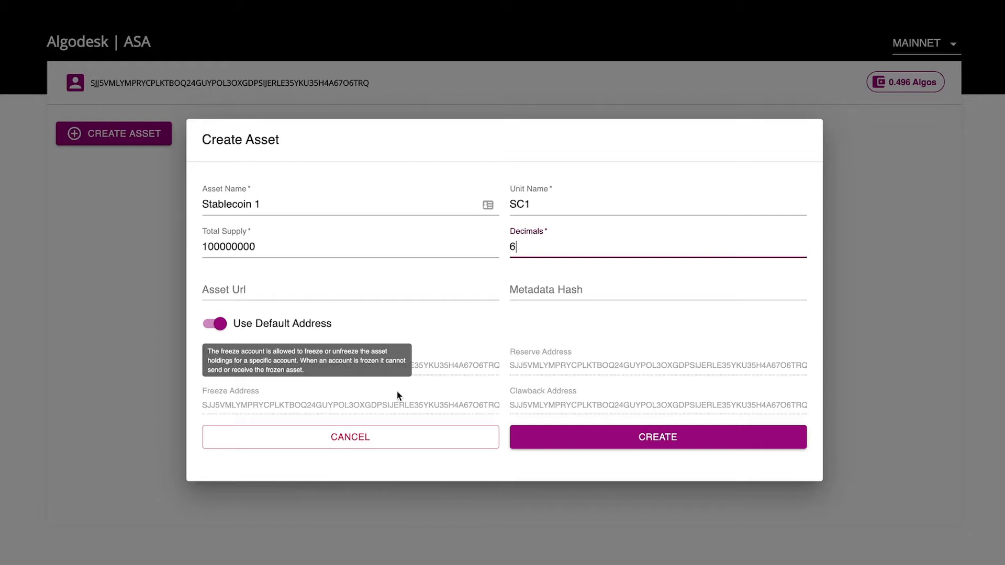
{"action": "mouse_move", "coordinate": [523, 369]}
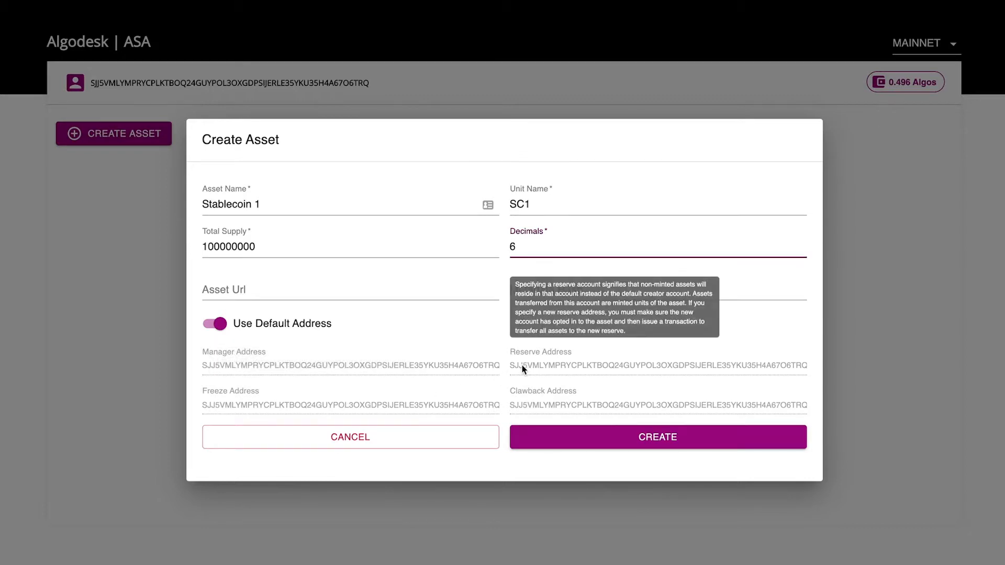
{"action": "mouse_move", "coordinate": [532, 399]}
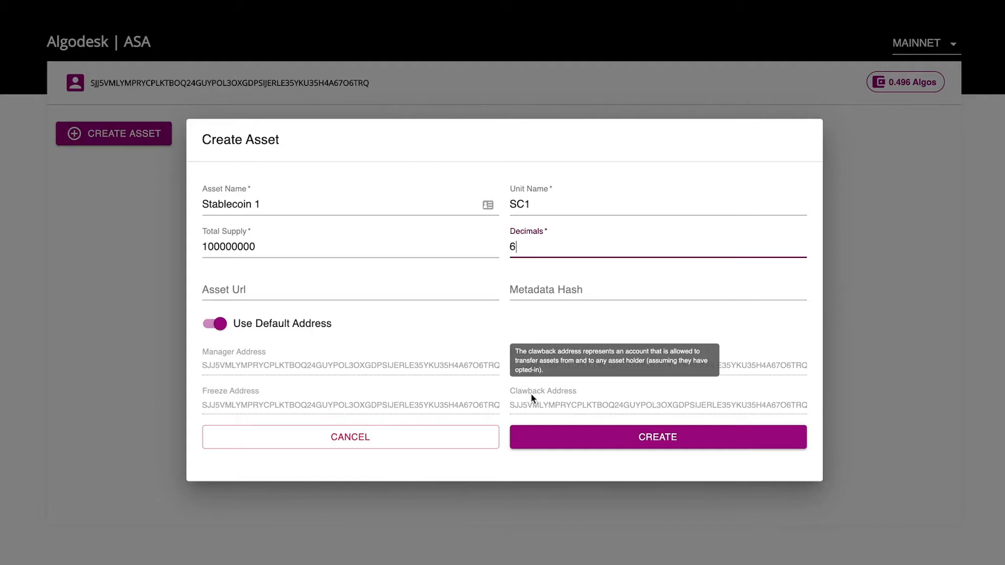
{"action": "mouse_move", "coordinate": [524, 370]}
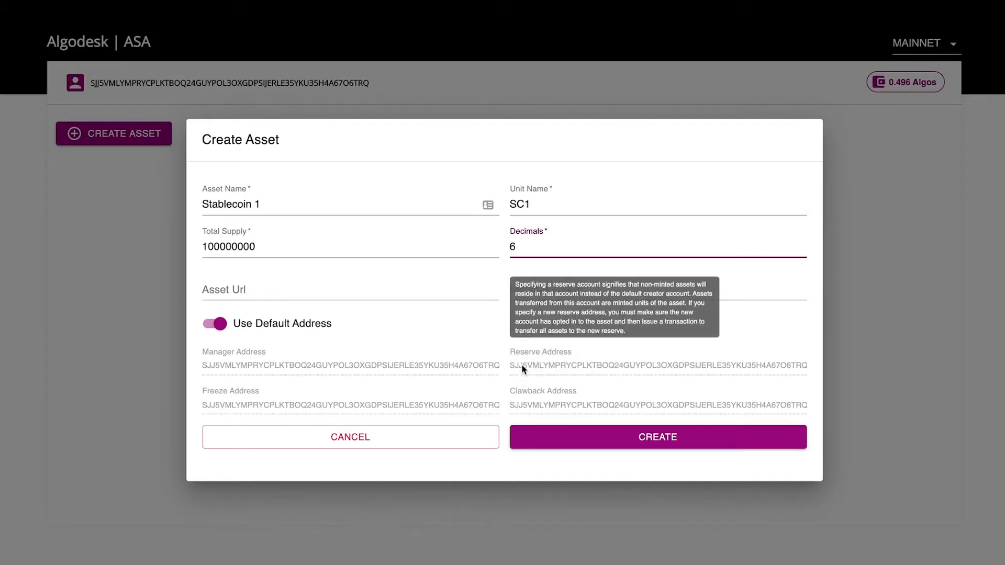
{"action": "mouse_move", "coordinate": [316, 404]}
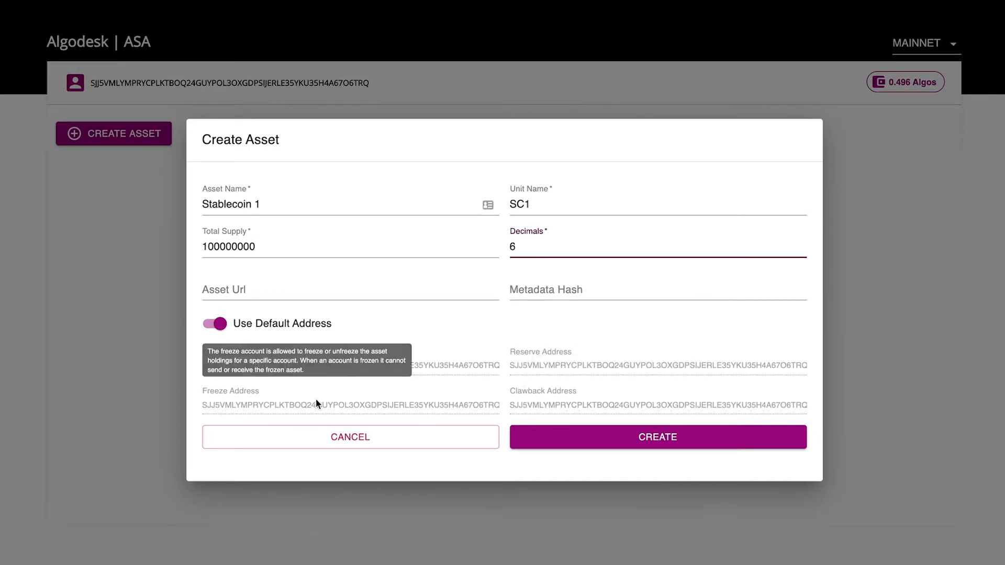
{"action": "mouse_move", "coordinate": [296, 347]}
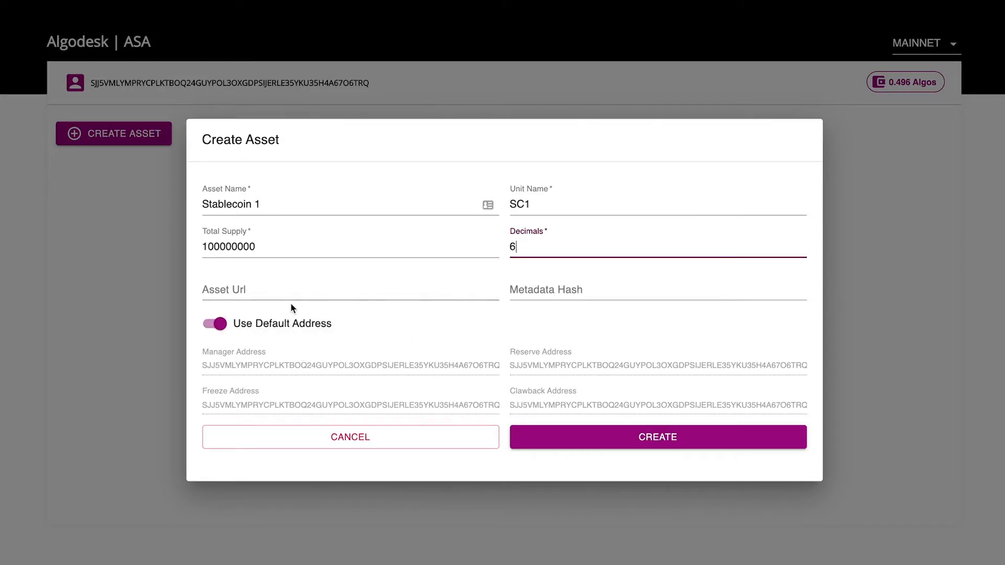
{"action": "mouse_move", "coordinate": [315, 403]}
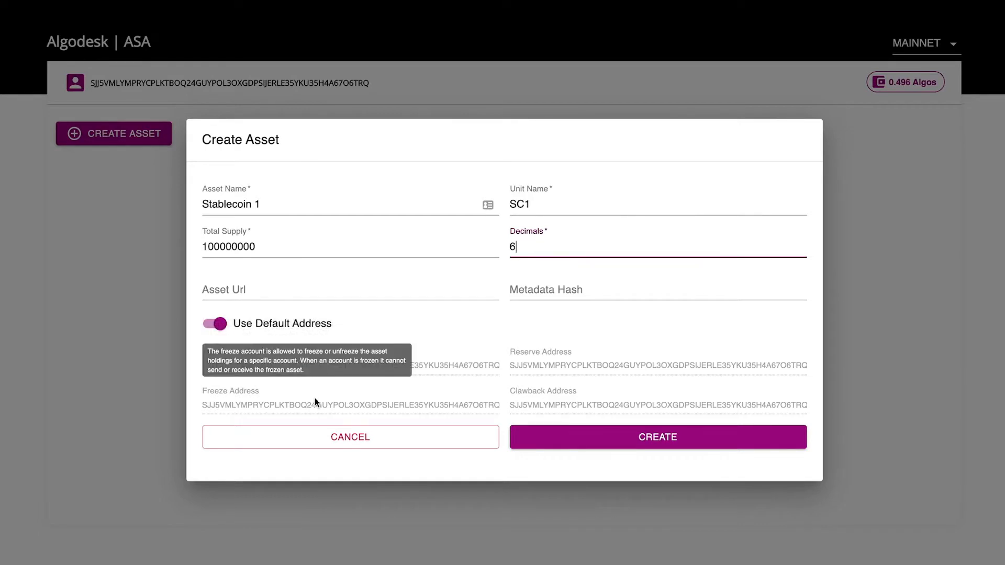
{"action": "mouse_move", "coordinate": [548, 441]}
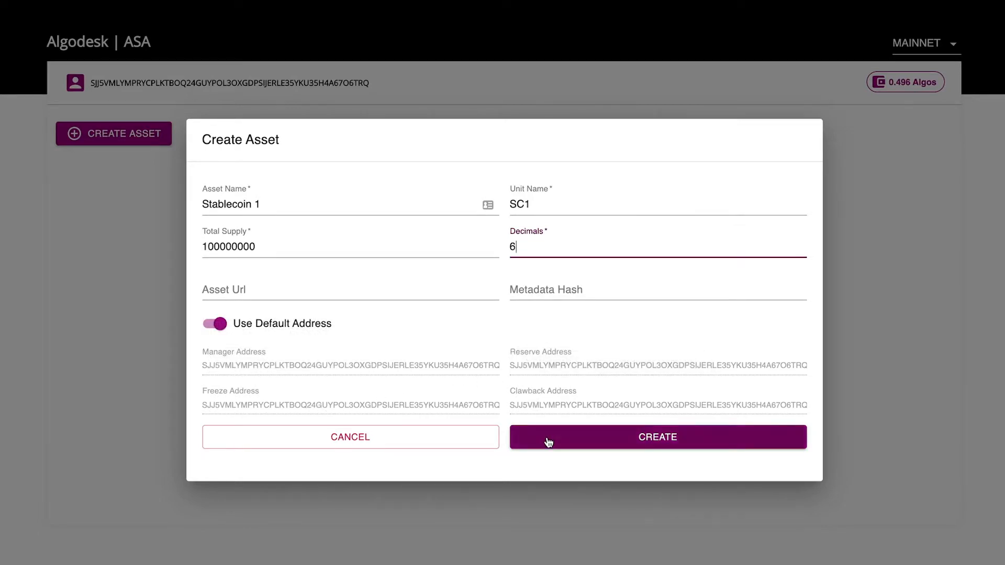
- Submit the Stablecoin 1 (SC1) asset so it is created on mainnet
{"action": "left_click", "coordinate": [657, 437]}
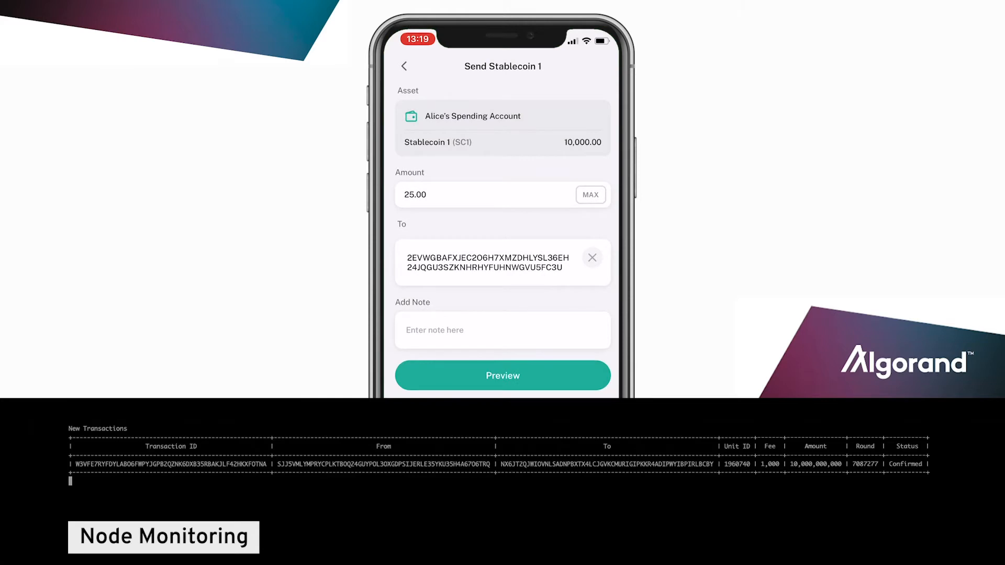
- Confirm the 25 SC1 payment to Paul's Pizza Place, leaving 9,975 SC1
{"action": "left_click", "coordinate": [502, 376]}
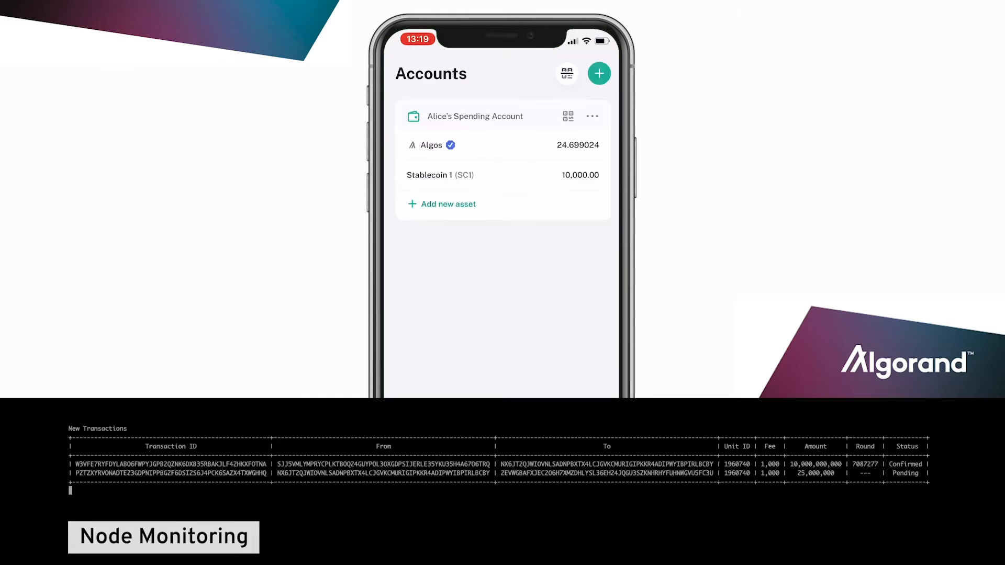
{"action": "left_click", "coordinate": [440, 174]}
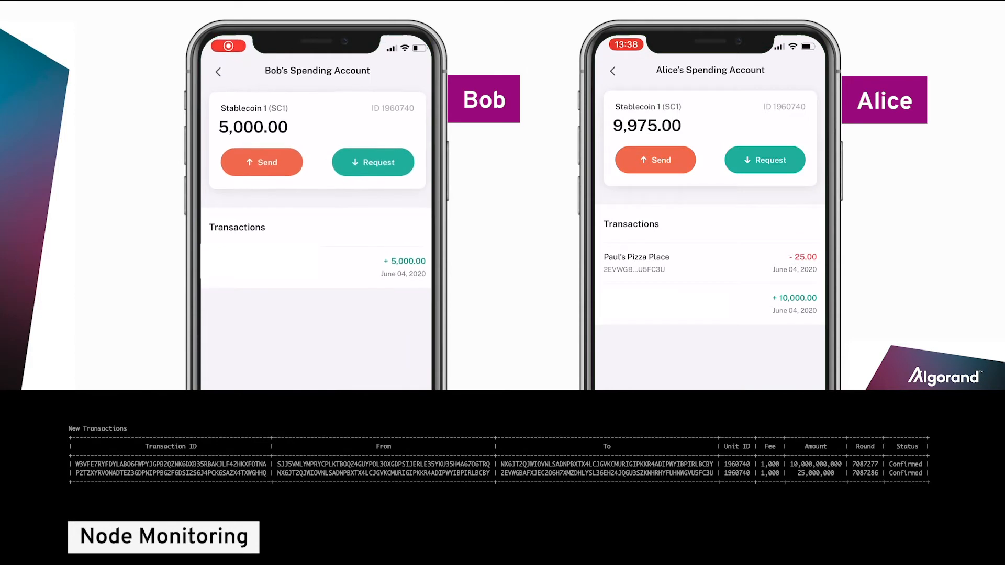
- Draft Bob's 15 SC1 payment to Alice with note 'Pizza!' and preview it
{"action": "left_click", "coordinate": [262, 163]}
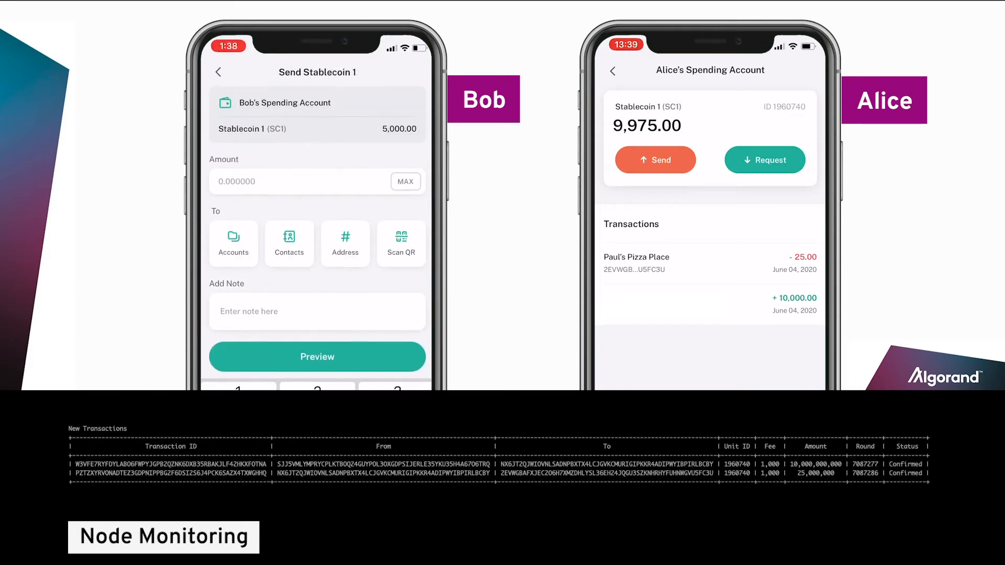
{"action": "type", "text": "0.015000"}
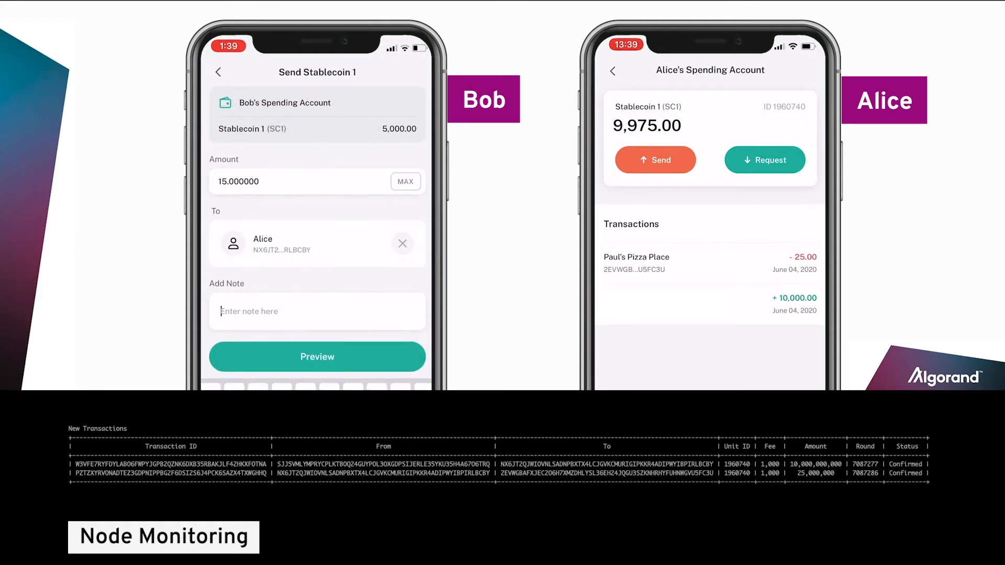
{"action": "type", "text": "Pizza"}
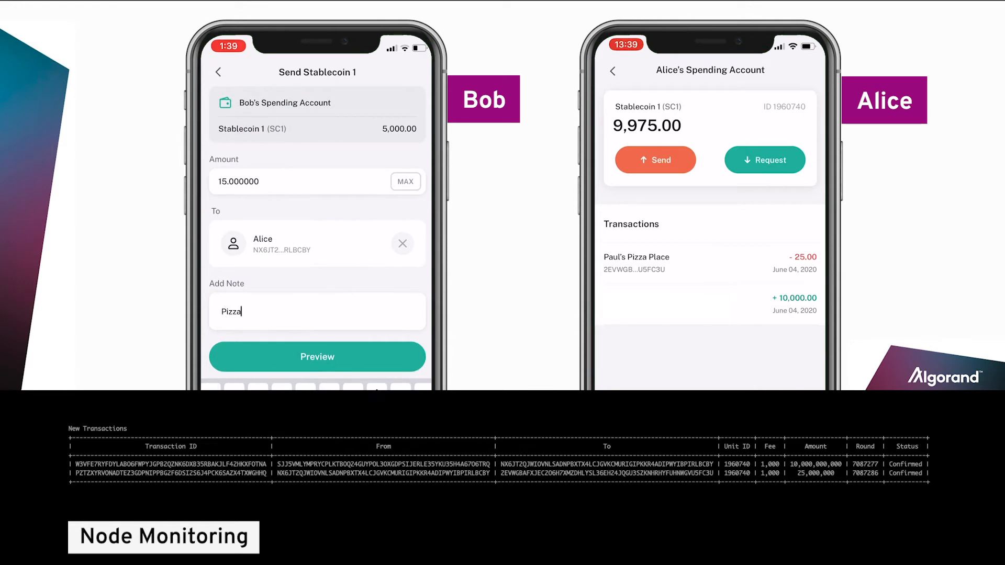
{"action": "left_click", "coordinate": [318, 356]}
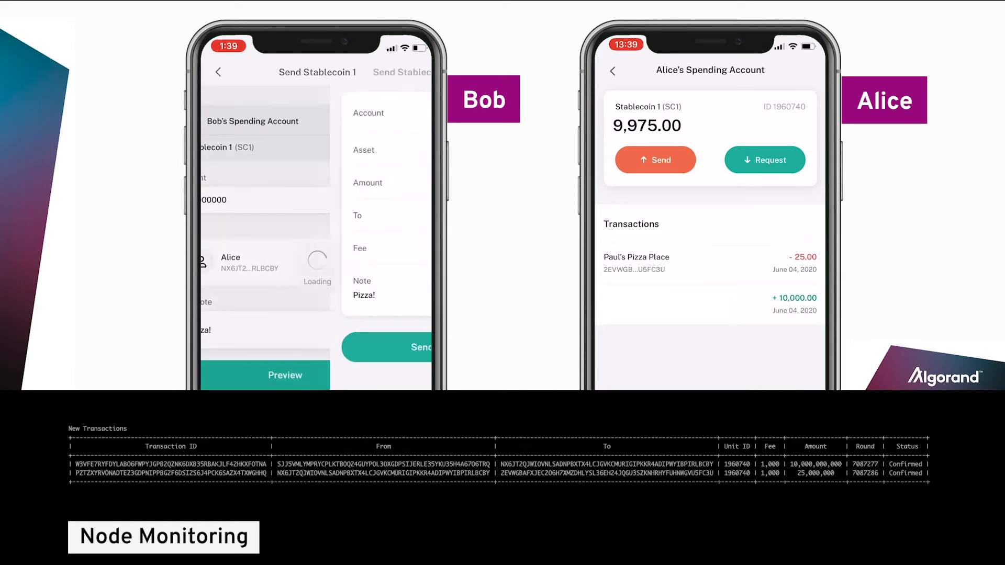